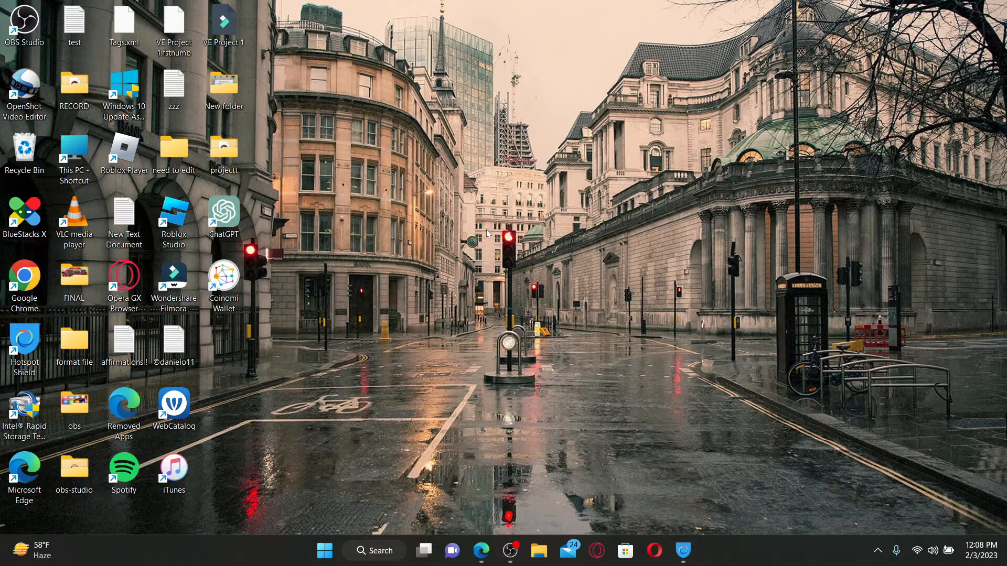
{"action": "mouse_move", "coordinate": [490, 440]}
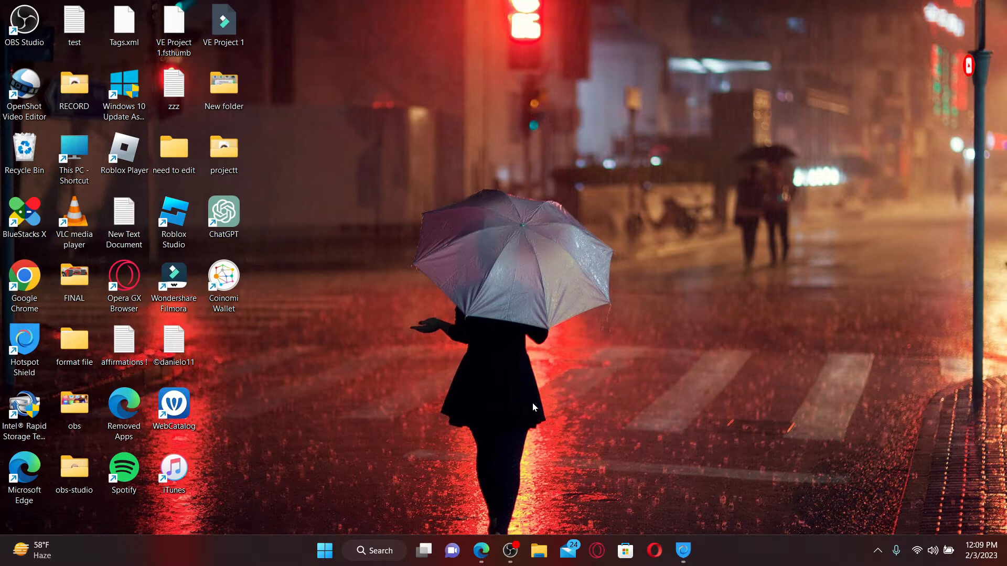
{"action": "mouse_move", "coordinate": [481, 530]}
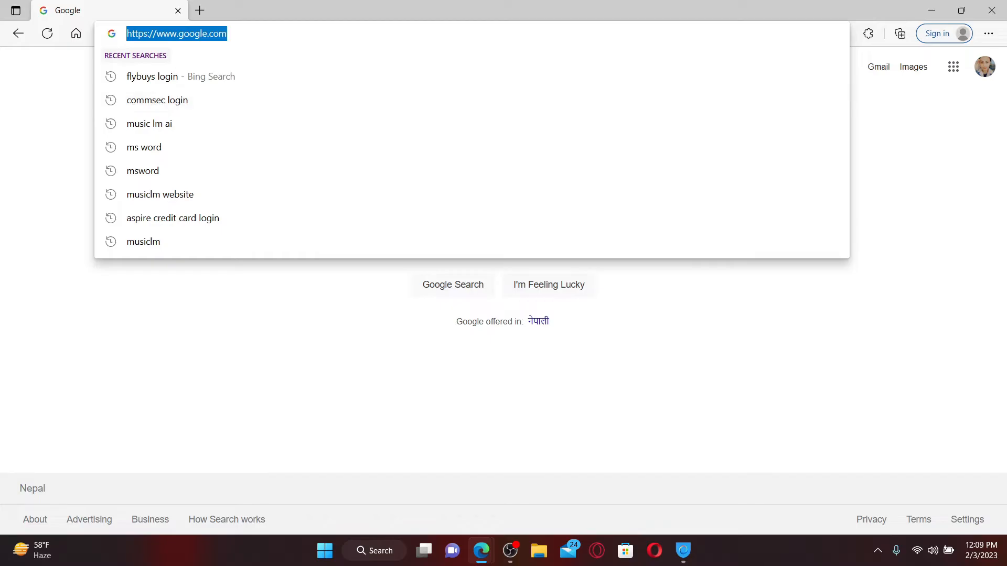
{"action": "type", "text": "www.commsec.com.au"}
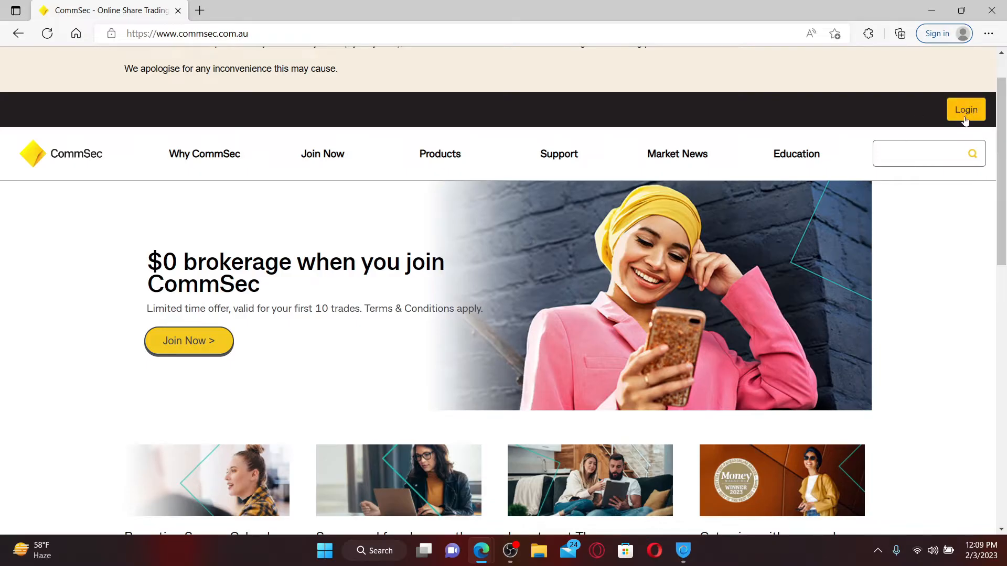
- Go to the CommSec login page and enter Client ID details '6547' in the sign-in form
{"action": "left_click", "coordinate": [964, 109]}
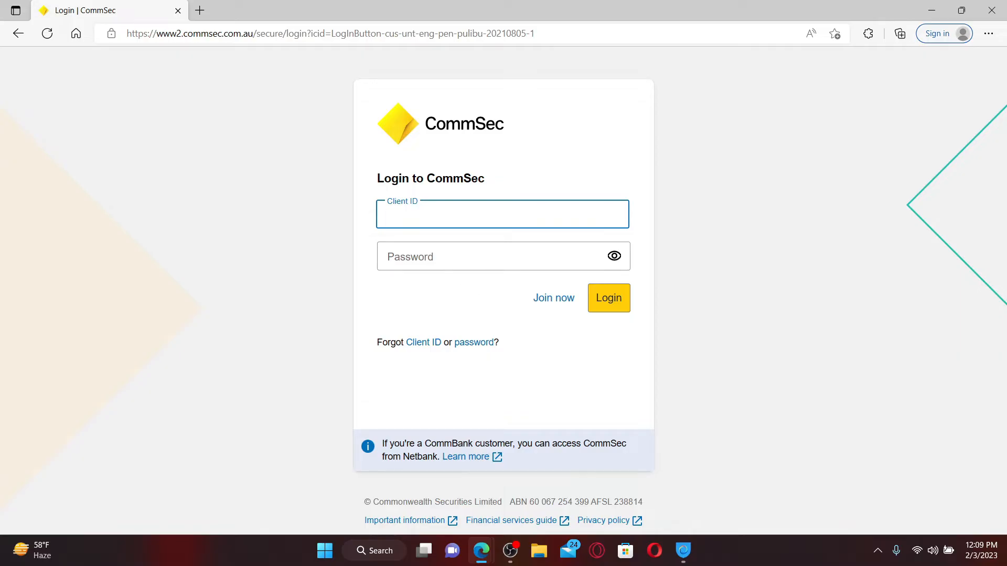
{"action": "left_click", "coordinate": [502, 214]}
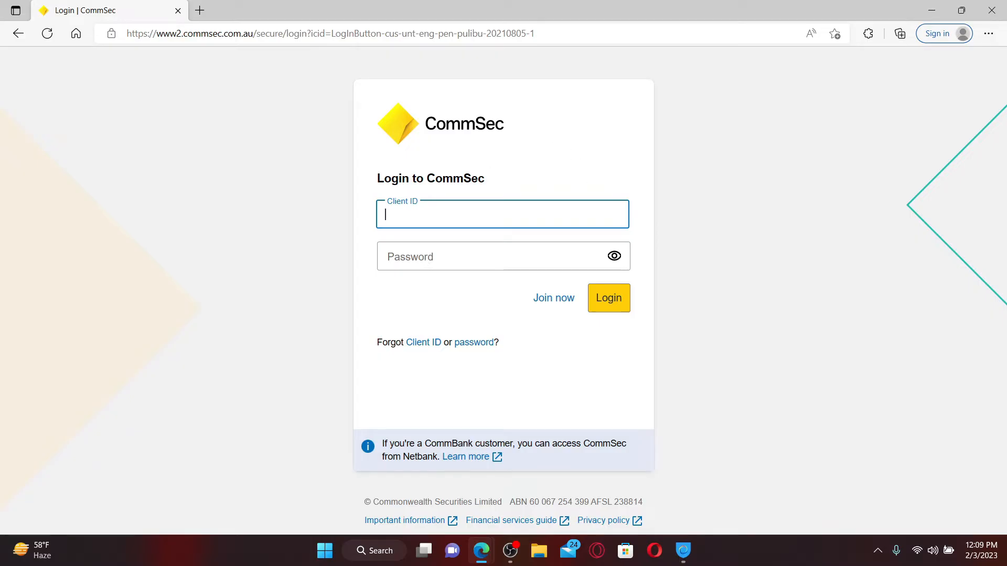
{"action": "mouse_move", "coordinate": [553, 298]}
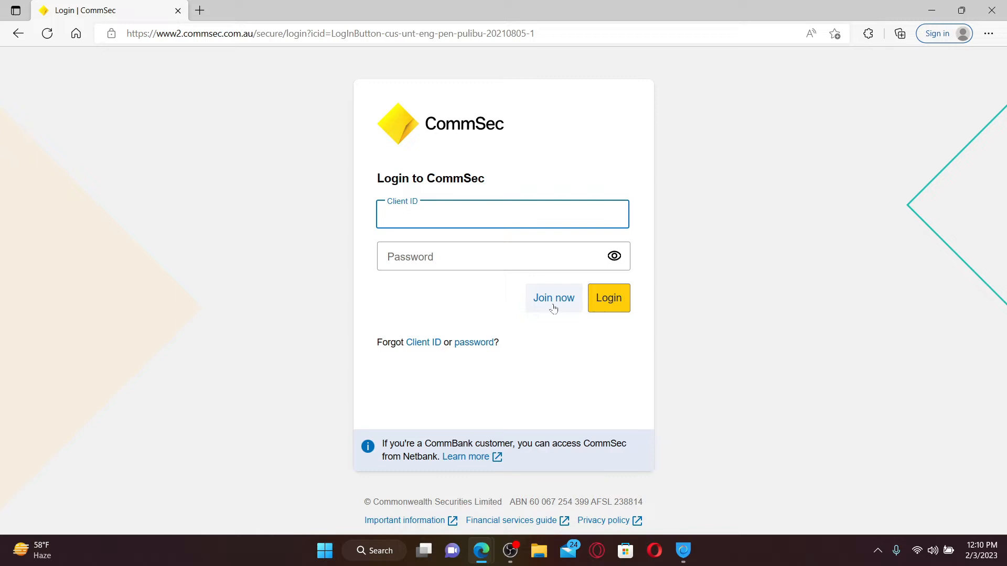
{"action": "left_click", "coordinate": [503, 214]}
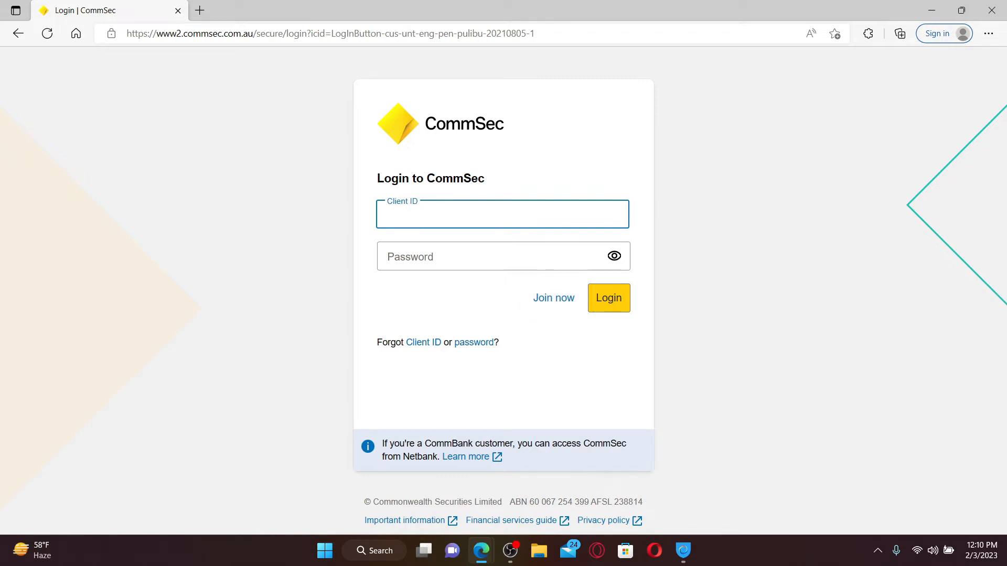
{"action": "type", "text": "6547"}
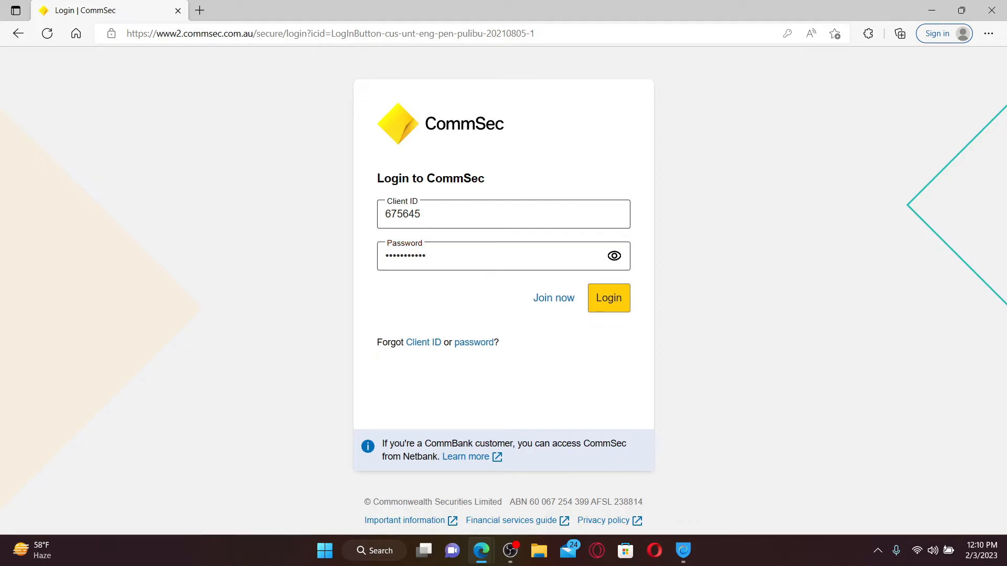
{"action": "mouse_move", "coordinate": [422, 343]}
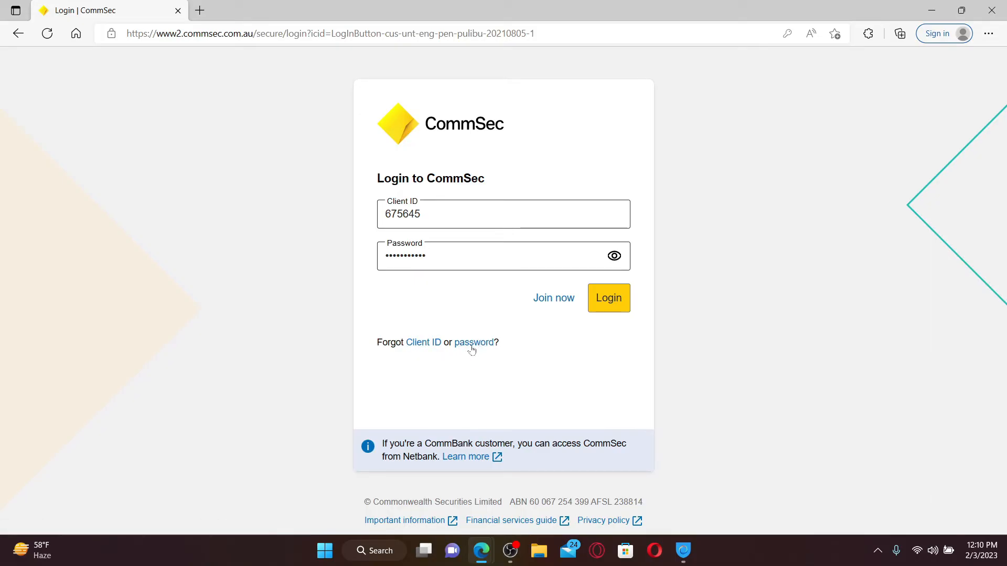
{"action": "mouse_move", "coordinate": [422, 343]}
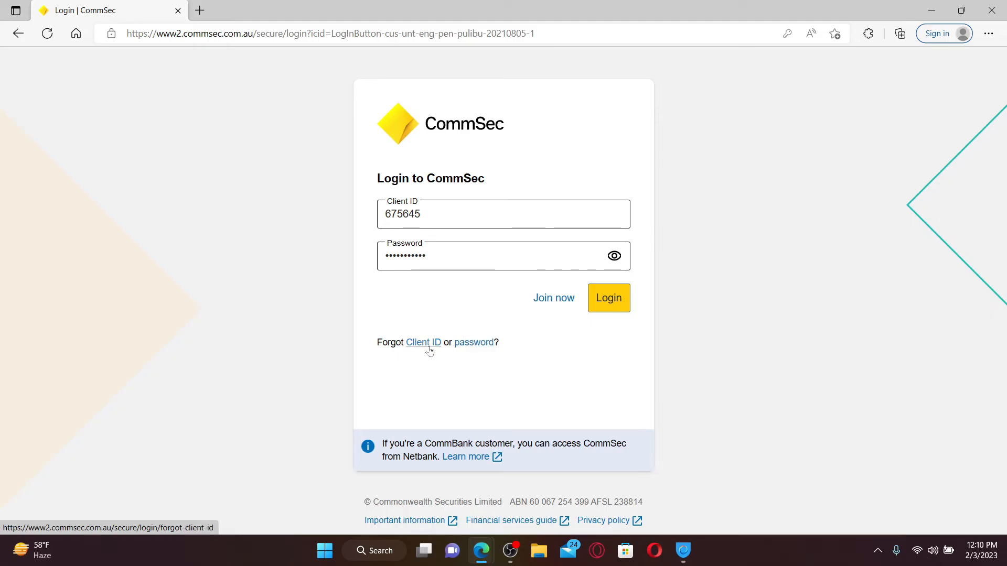